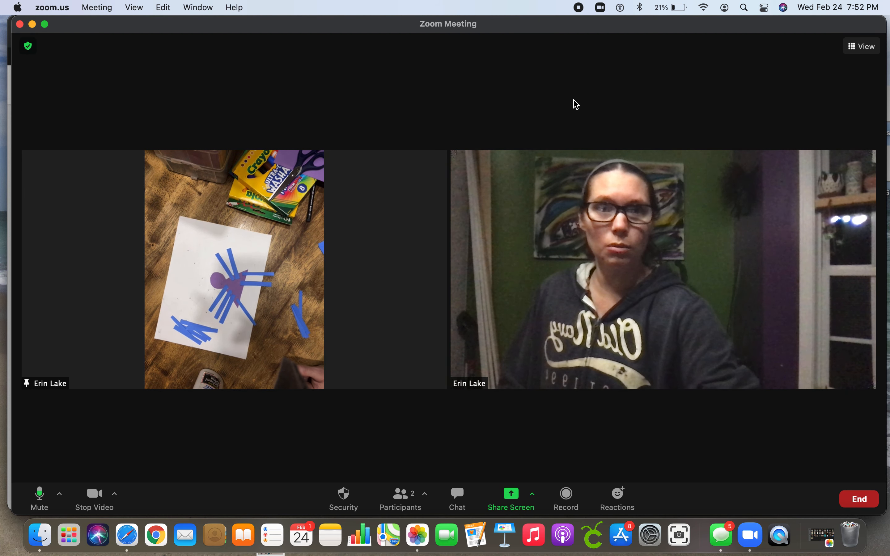
{"action": "mouse_move", "coordinate": [45, 27]}
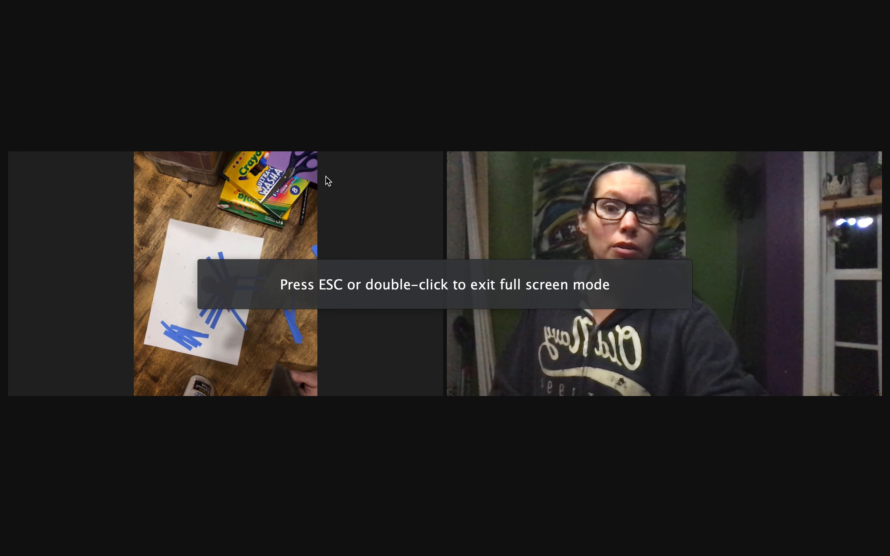
{"action": "mouse_move", "coordinate": [877, 459]}
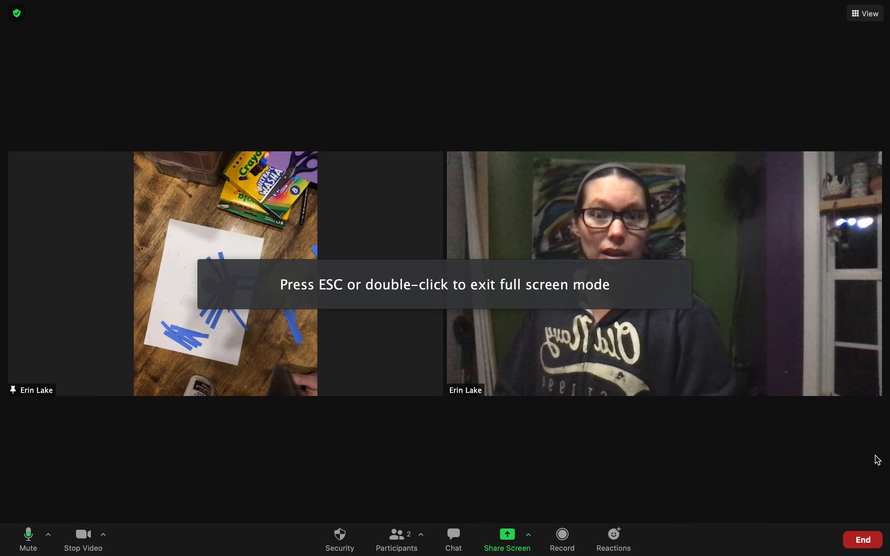